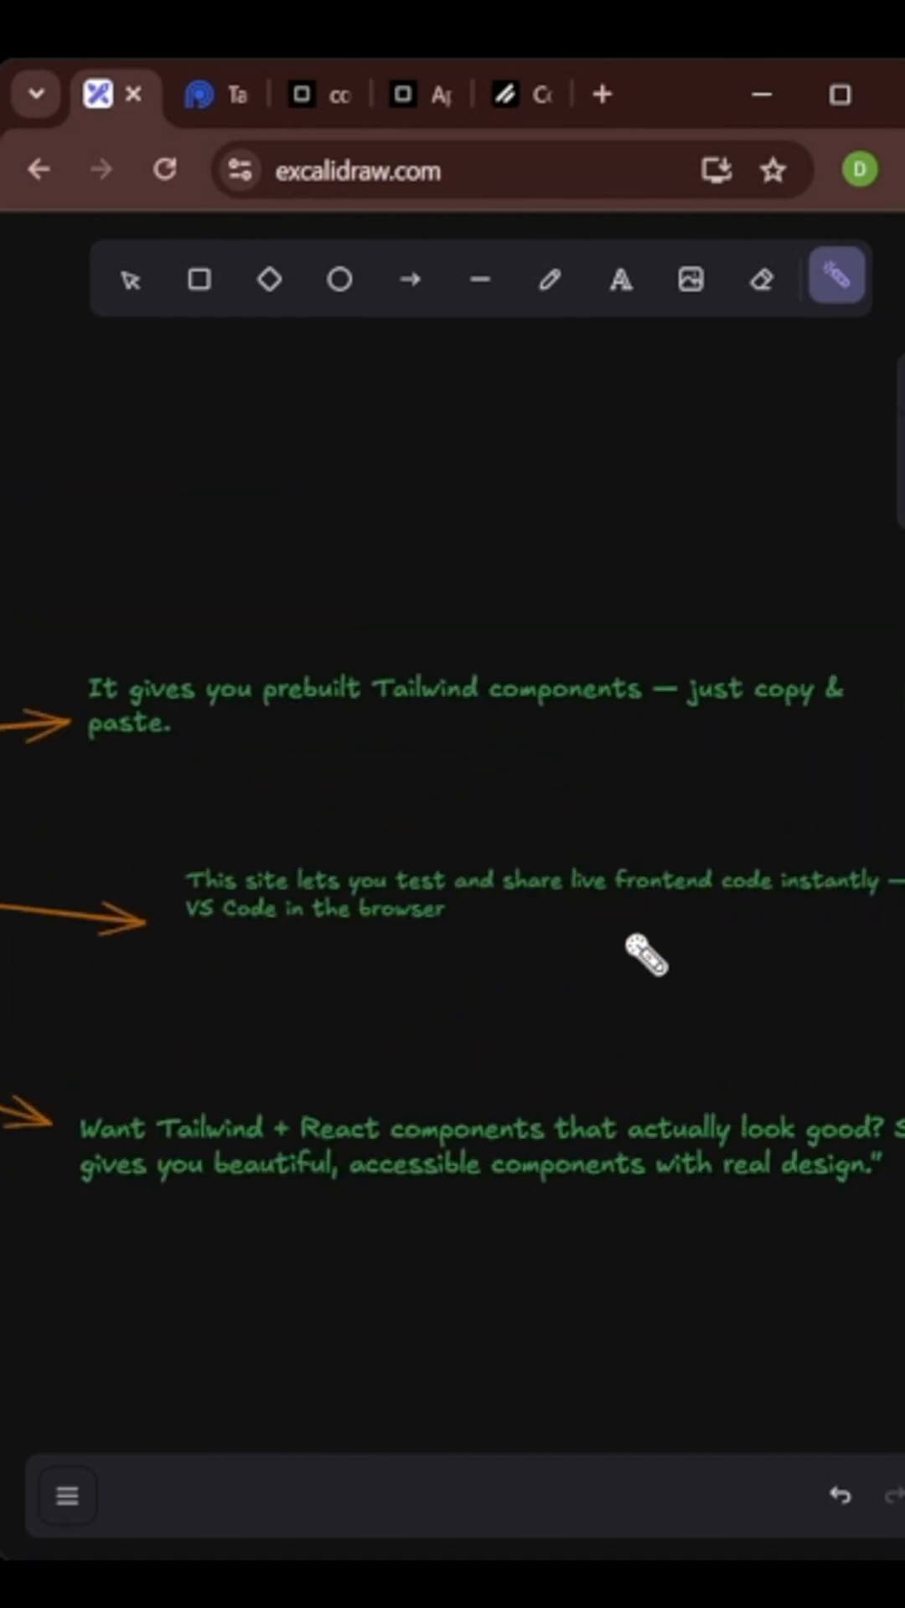
pyautogui.moveTo(449, 774)
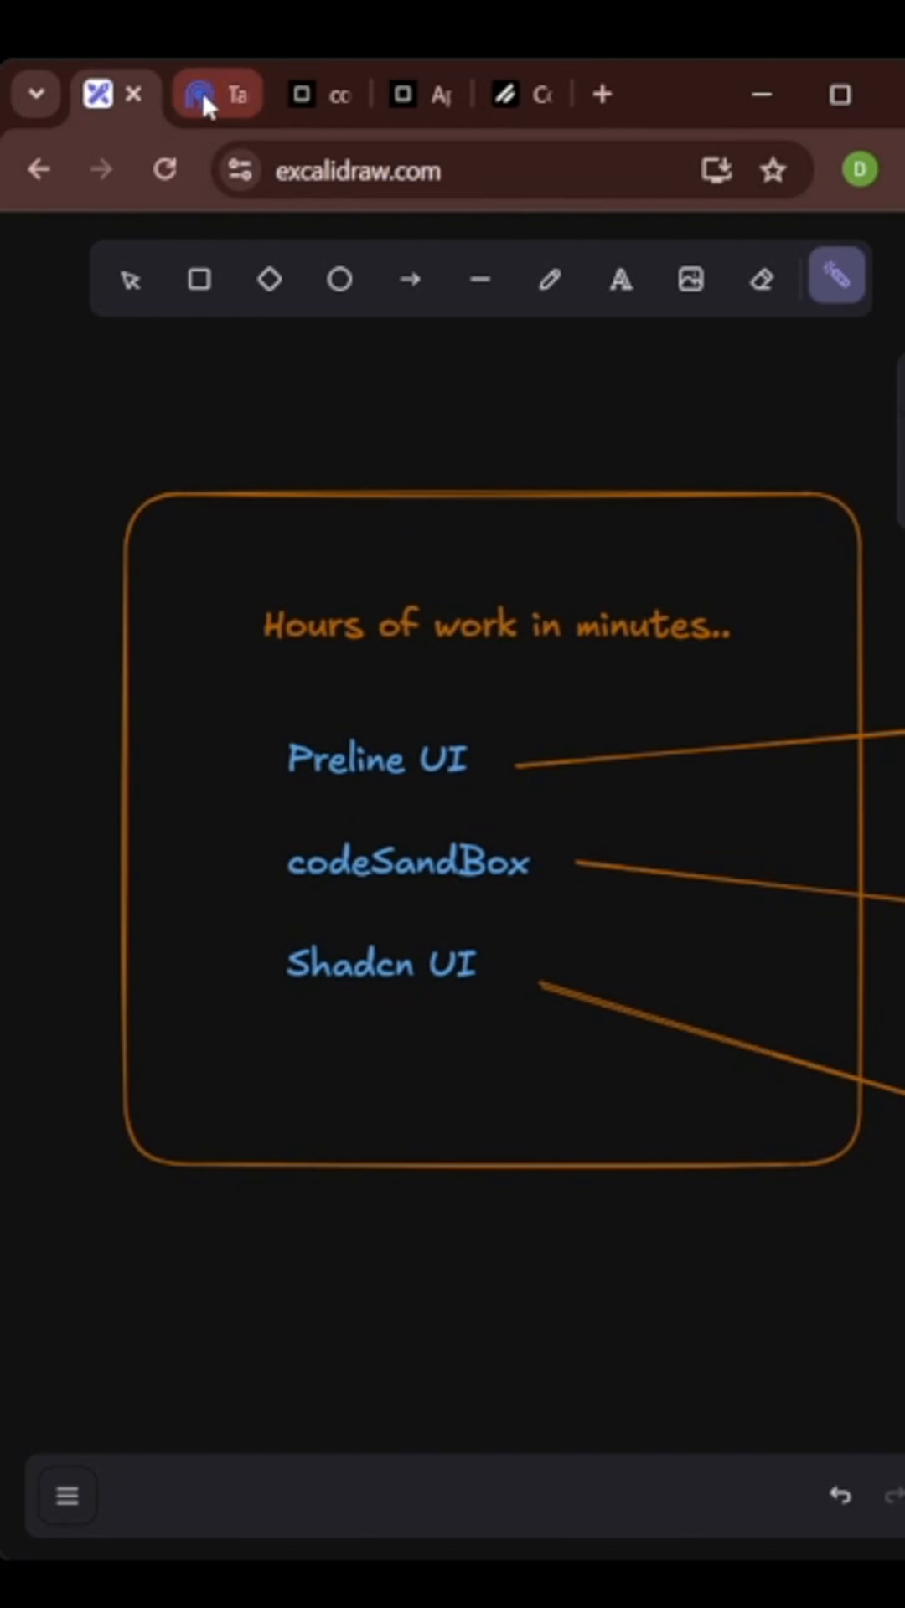
# View Preline UI's Tabs plugin page and its copy-paste HTML, then move to CodeSandbox templates
pyautogui.click(216, 94)
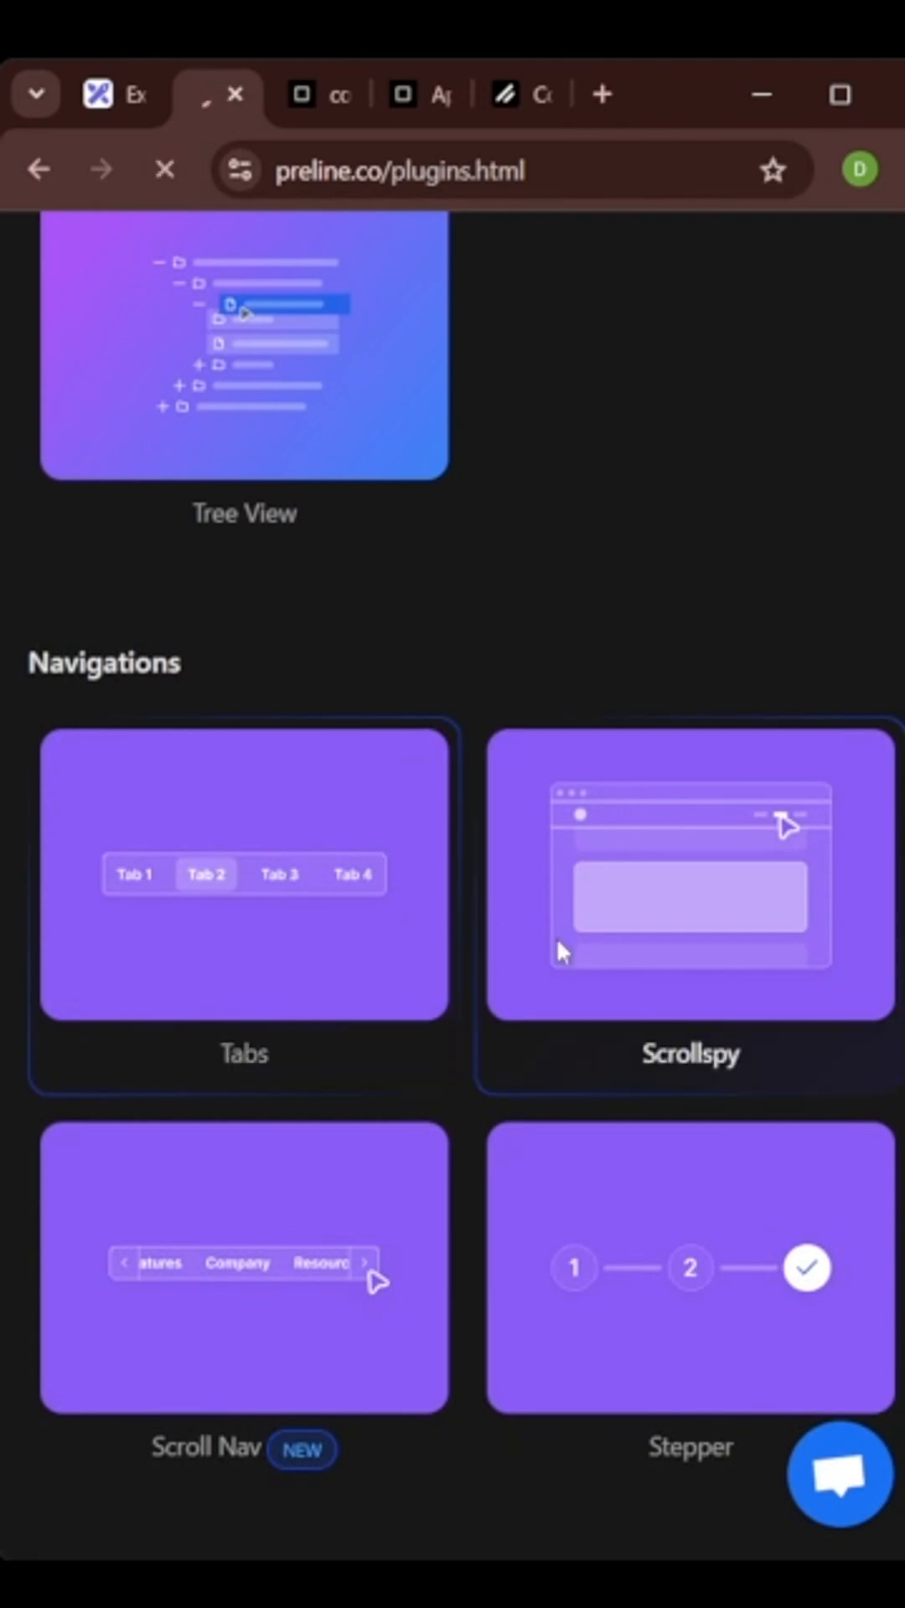
pyautogui.click(244, 875)
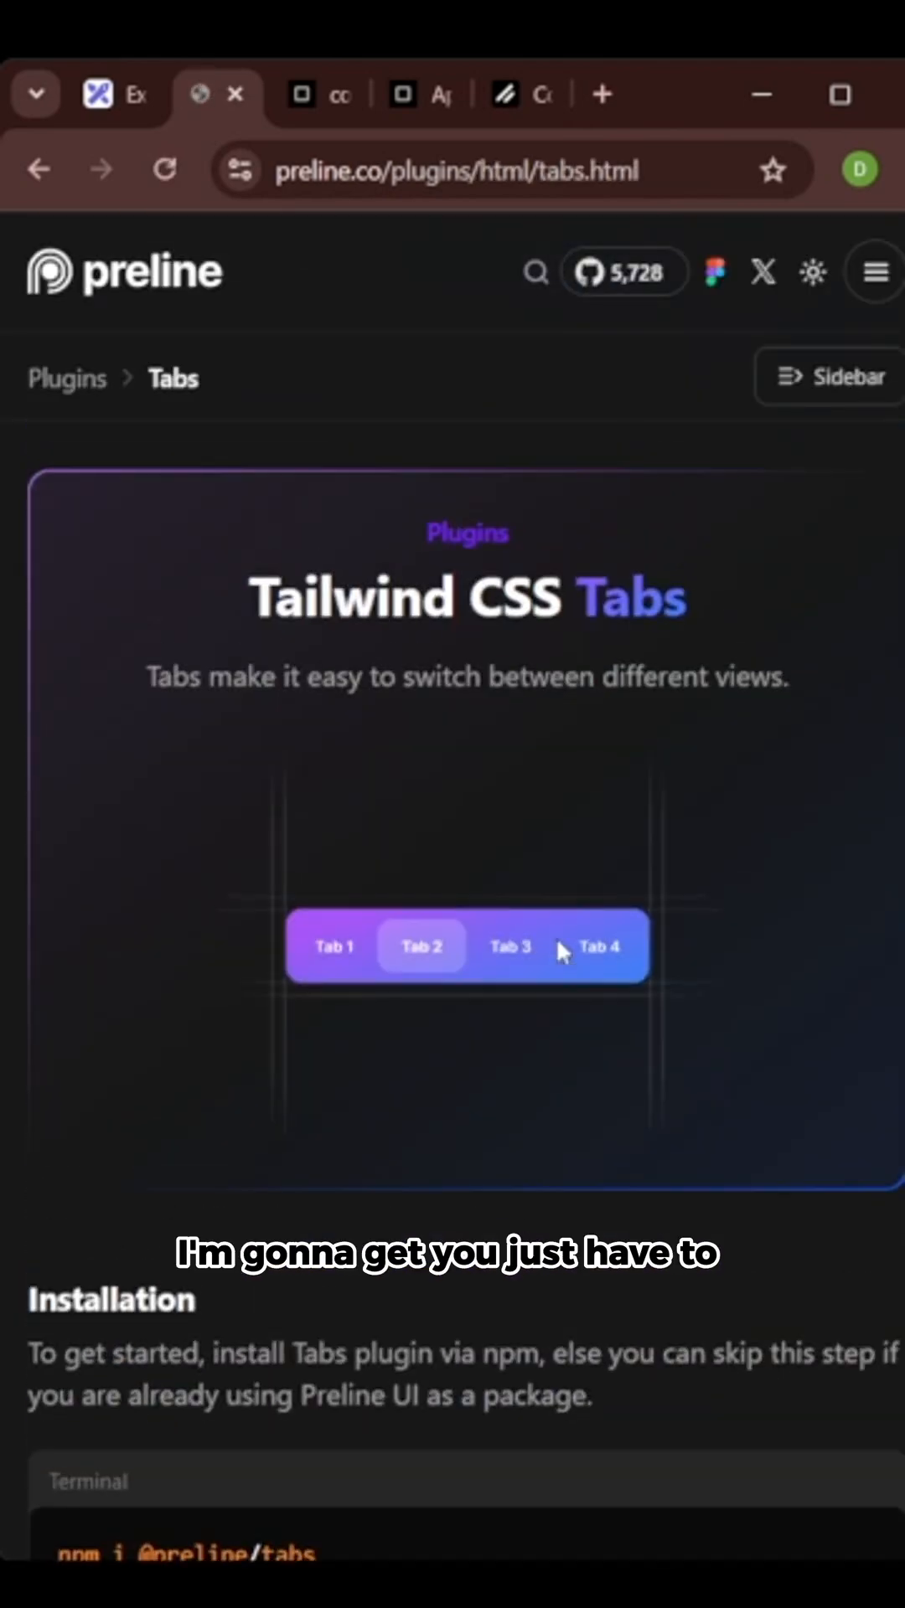
pyautogui.scroll(-3)
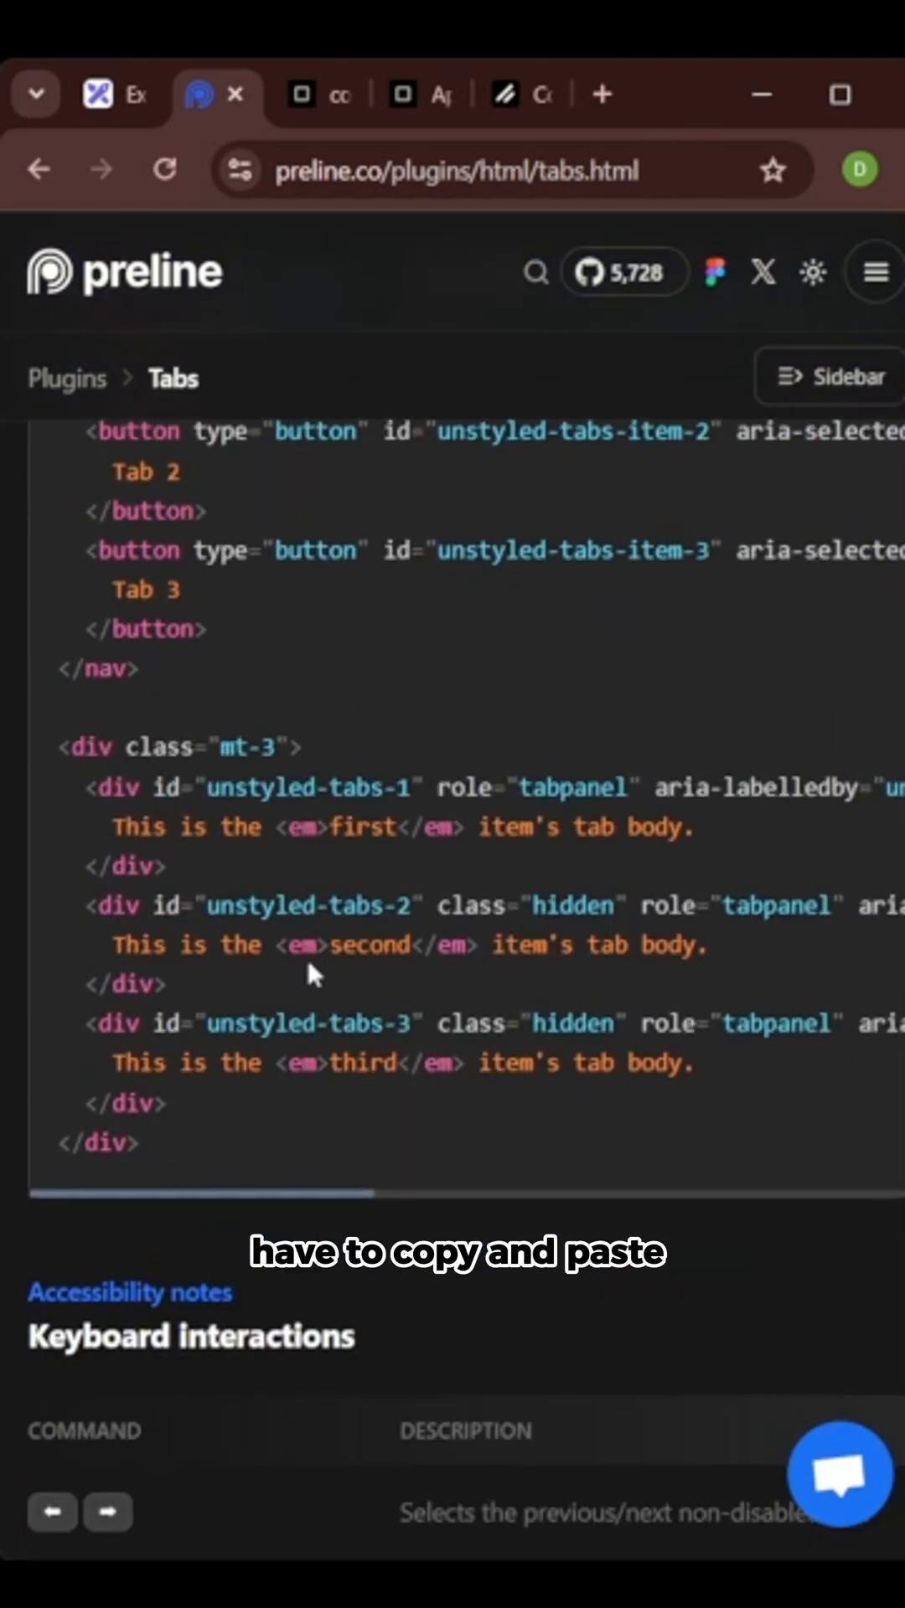
pyautogui.click(317, 94)
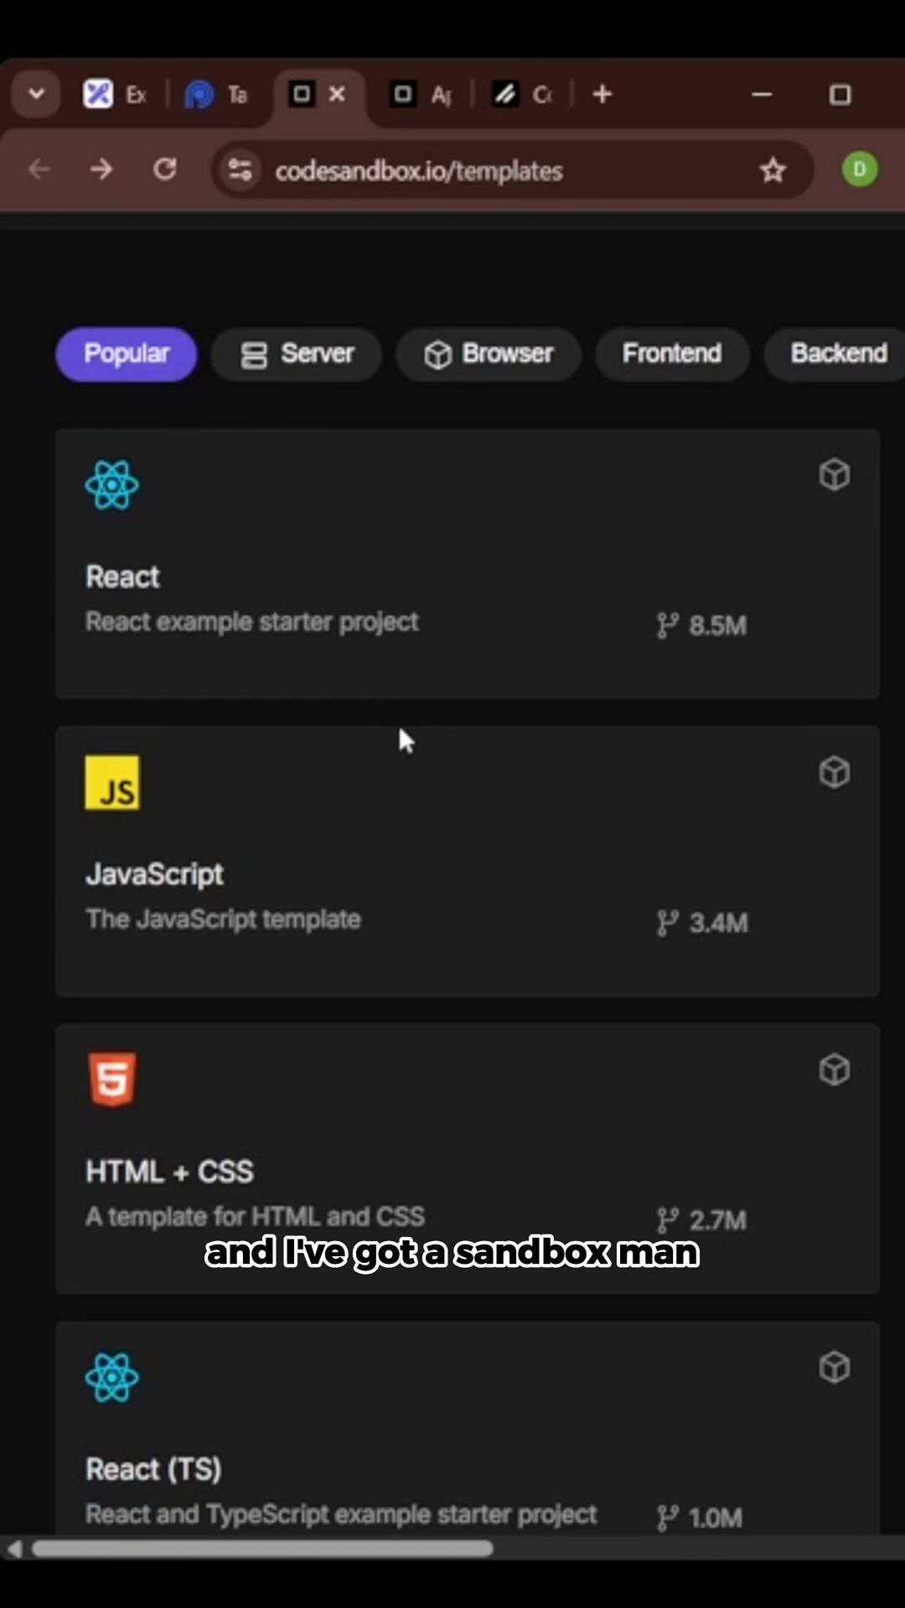
# Browse the templates list and start a React sandbox showing App.js beside the Hello CodeSandbox preview
pyautogui.scroll(-3)
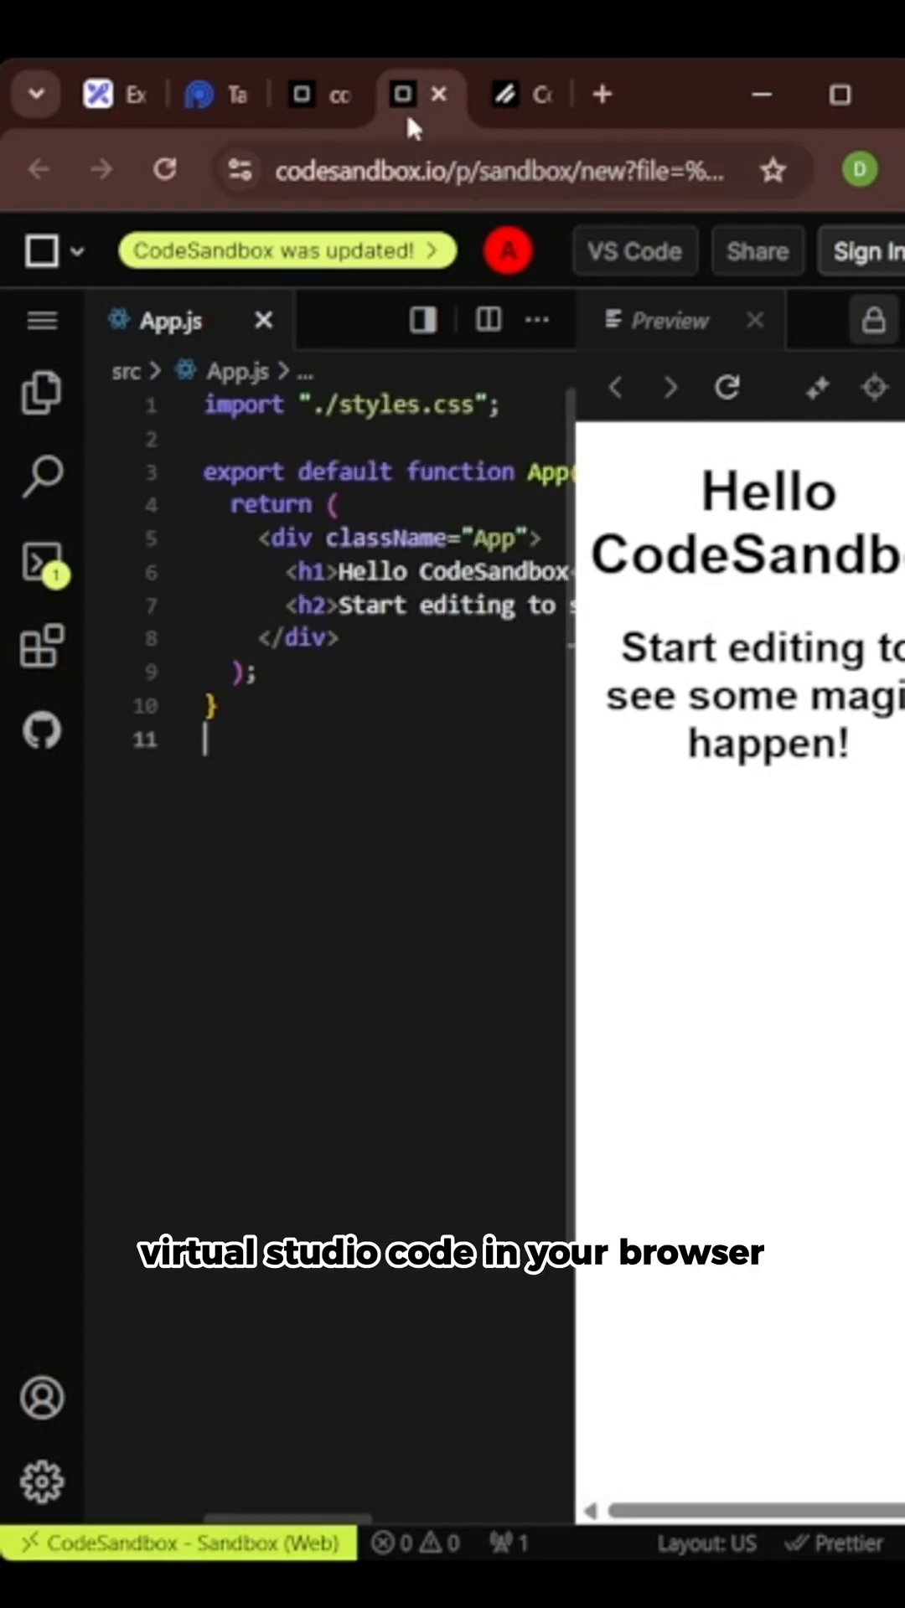
# View the shadcn/ui Alert Dialog docs down to its installation command and usage code
pyautogui.click(518, 95)
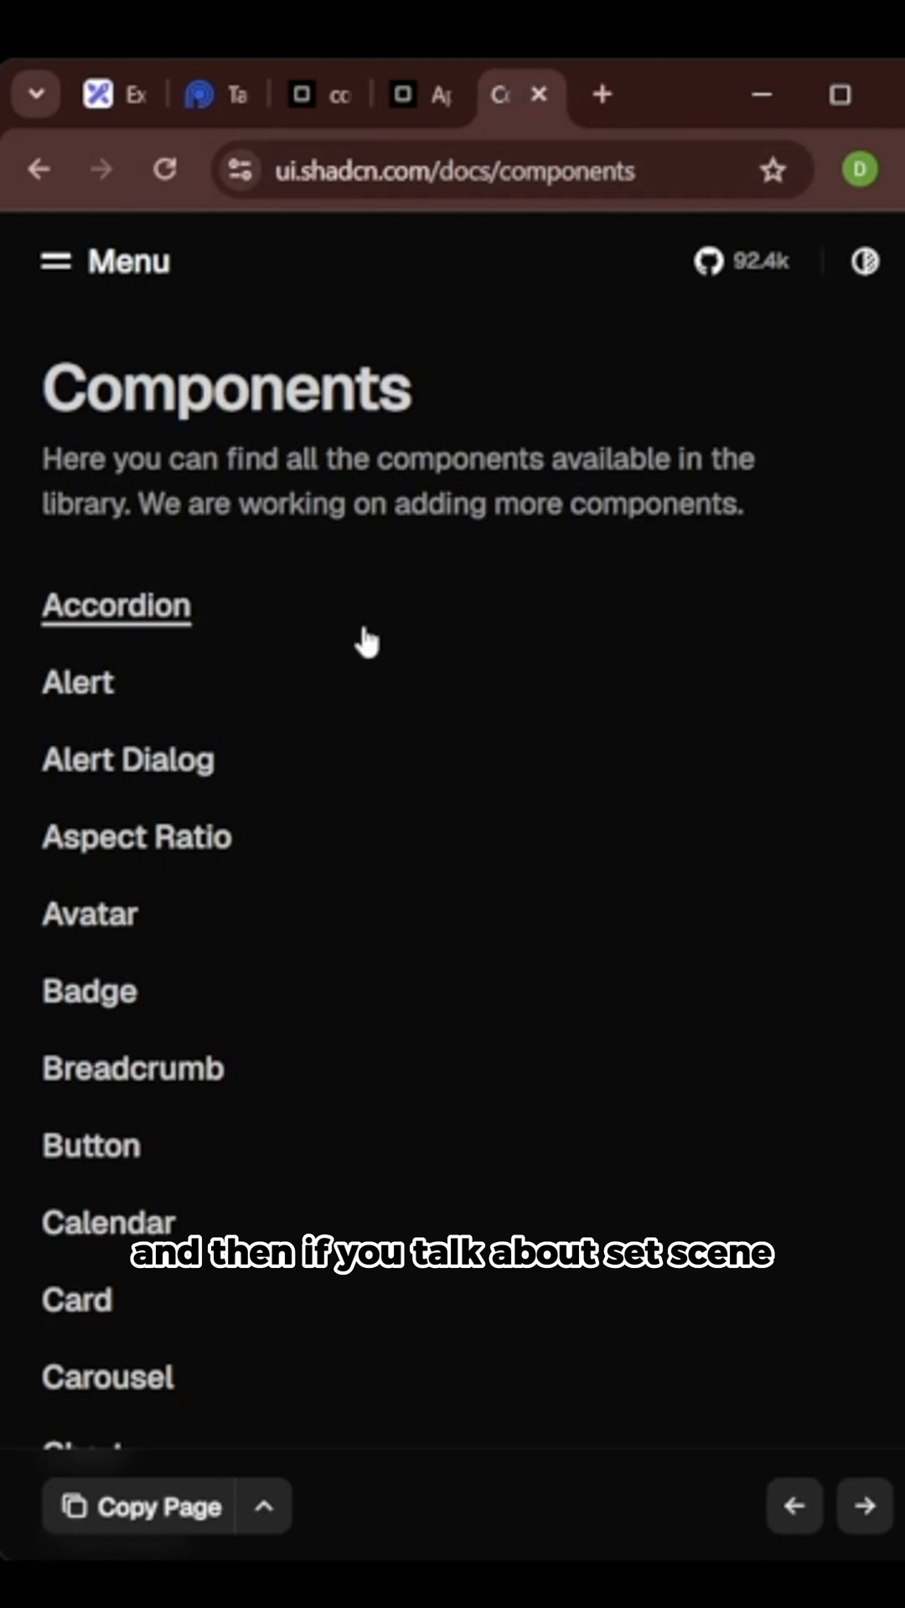
pyautogui.moveTo(107, 725)
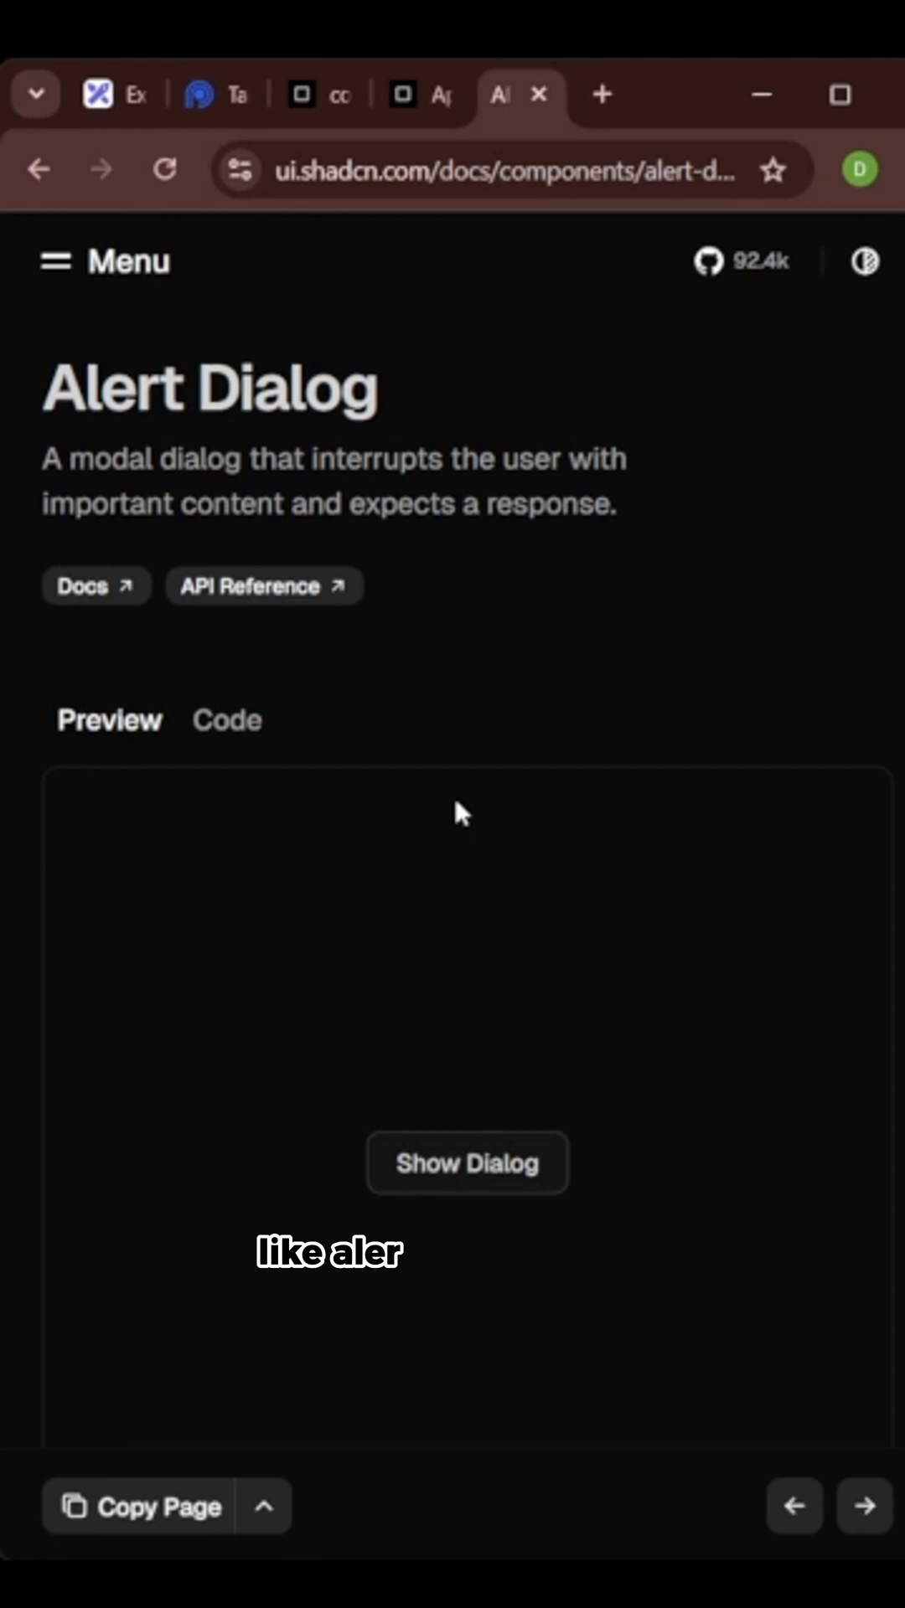
pyautogui.scroll(-3)
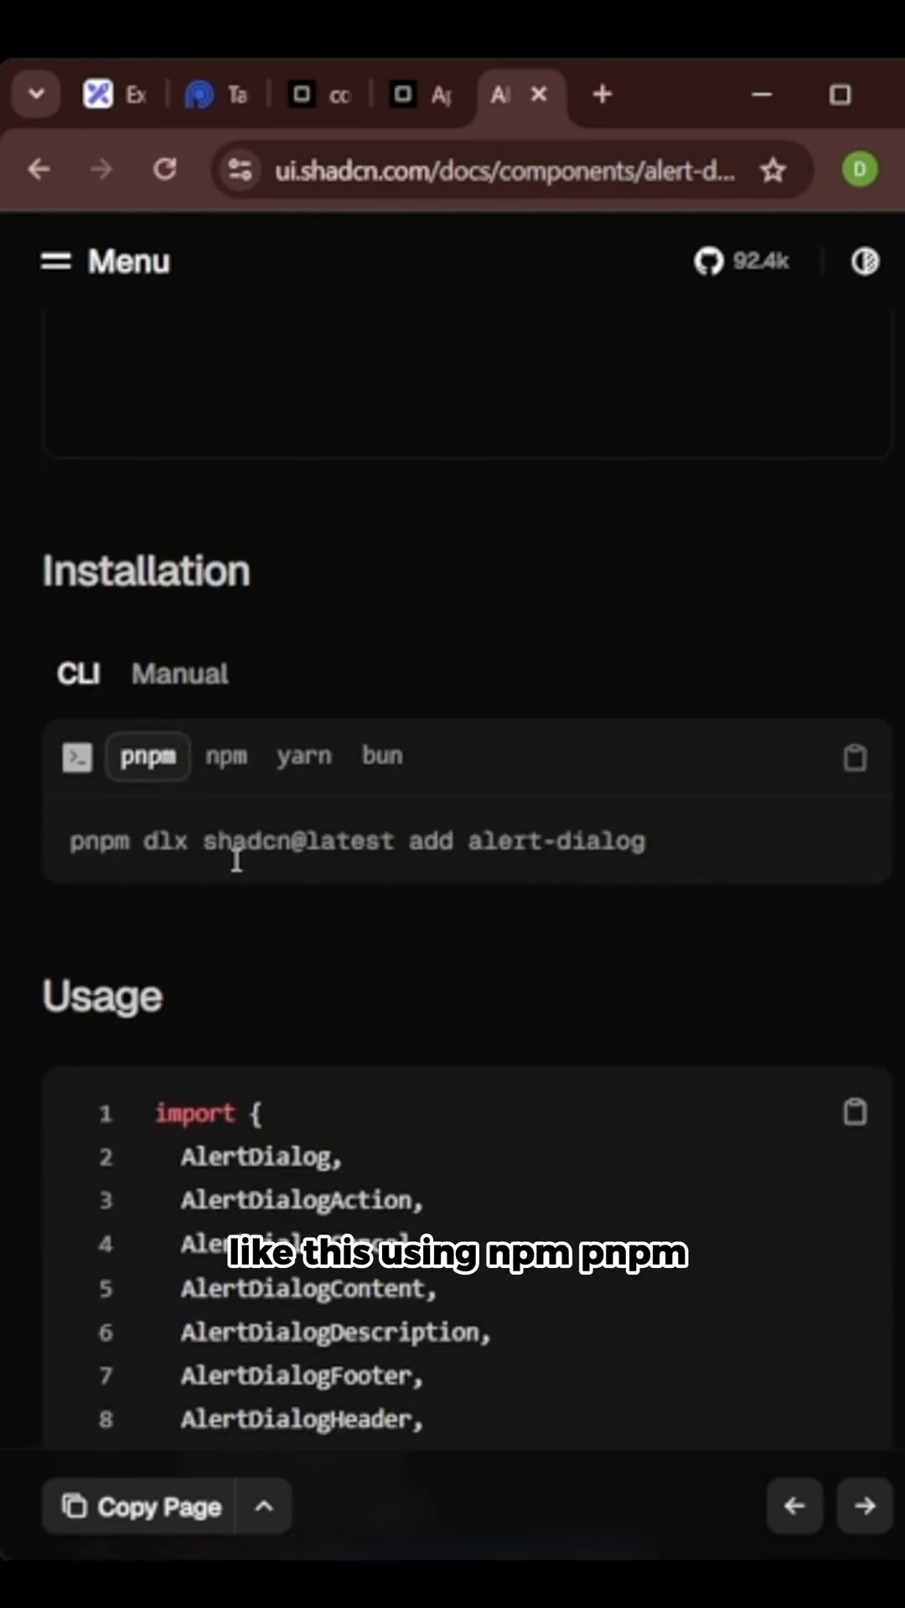
pyautogui.scroll(-3)
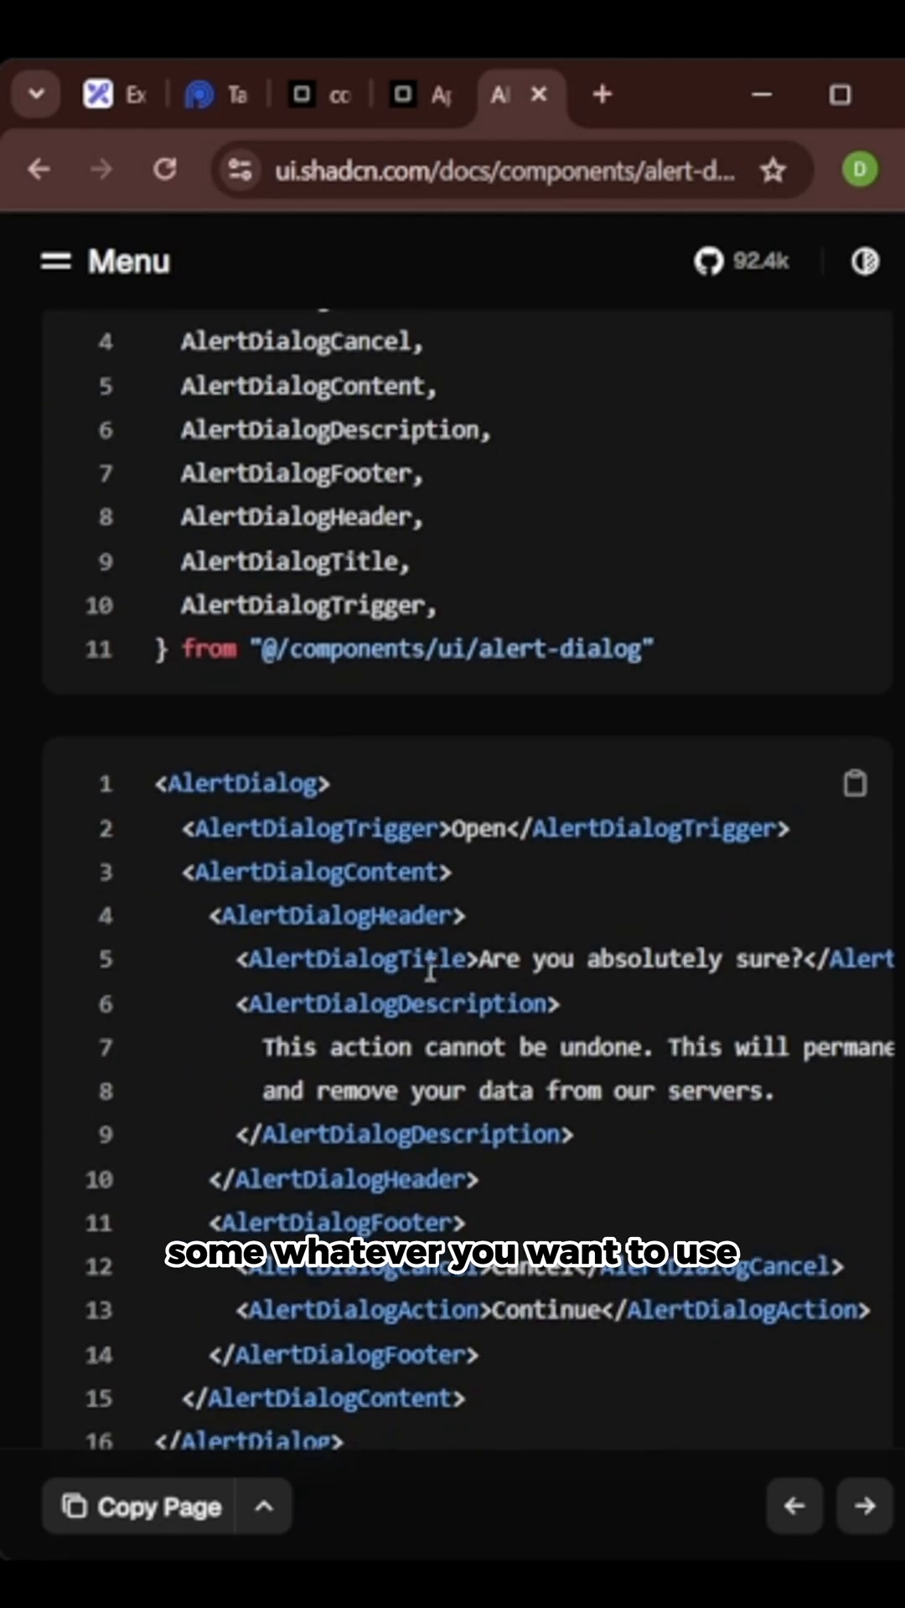